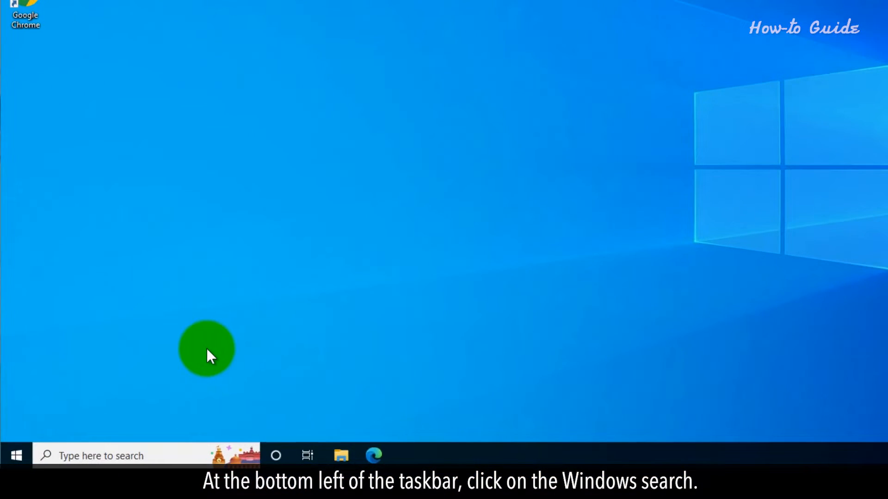
Search Windows for 'desktop live wallpaper' to surface the Microsoft Store result
type("desktop live wallpaper")
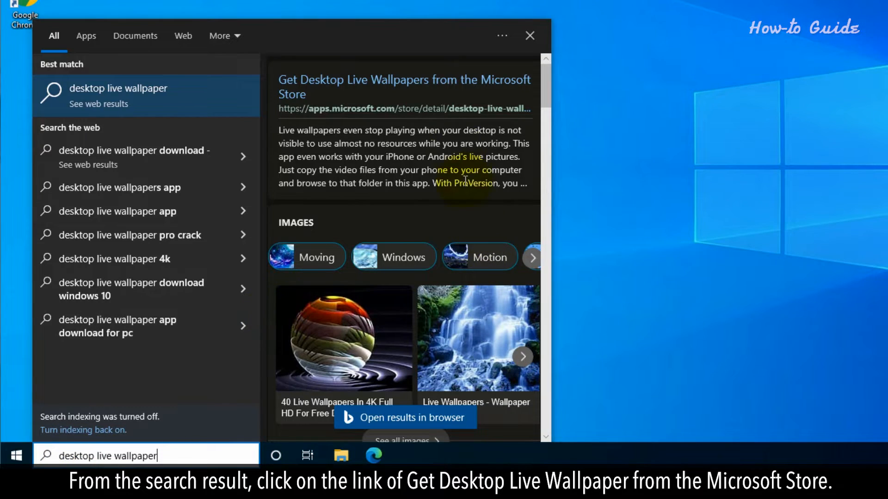
mouse_move(443, 116)
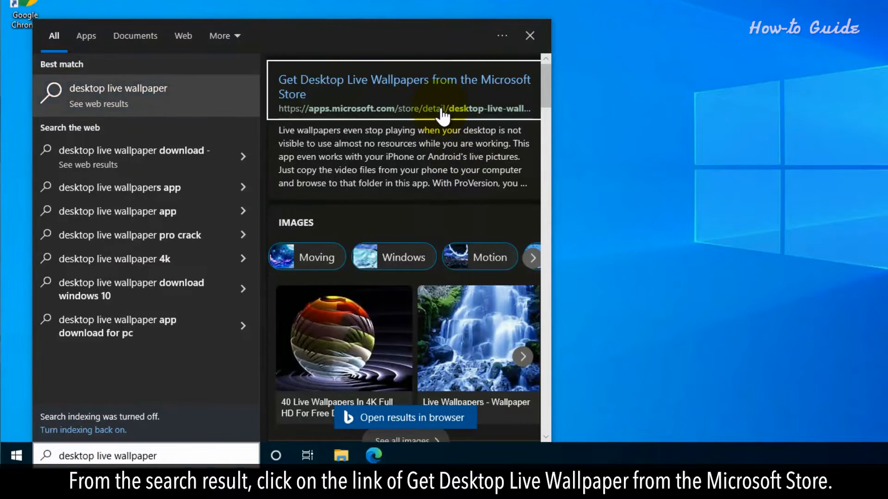
Bring up the Desktop Live Wallpapers store page and hand it off to the Store app
left_click(404, 87)
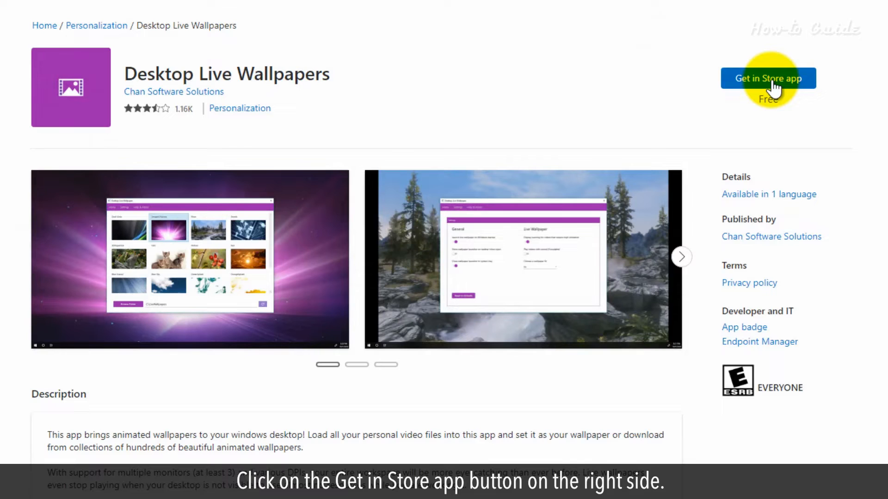
left_click(767, 77)
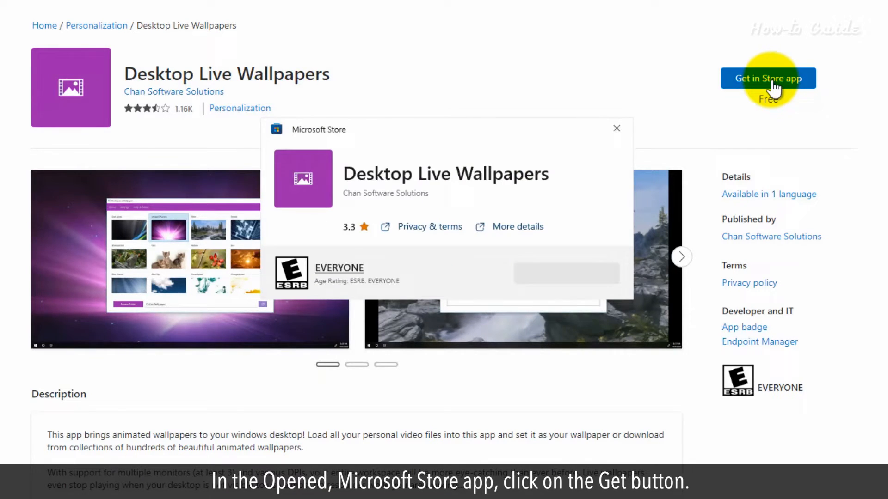
Install Desktop Live Wallpapers from the Store and launch it into its tutorial
left_click(566, 273)
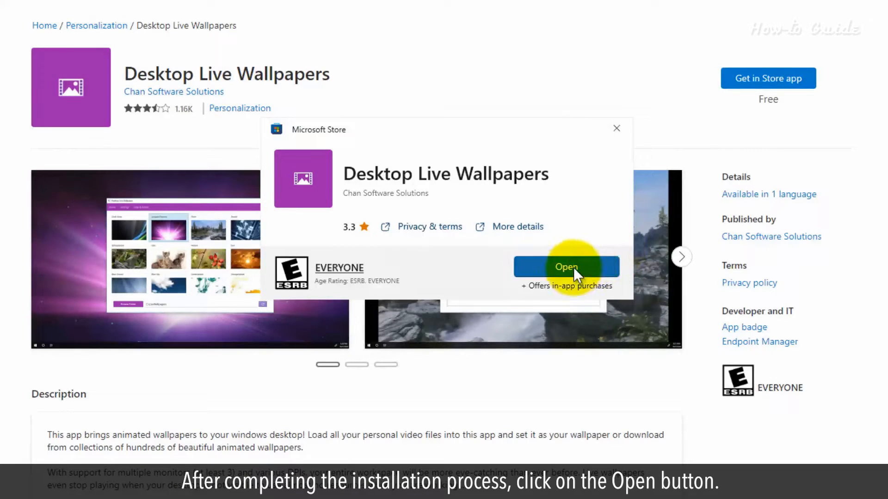
left_click(566, 266)
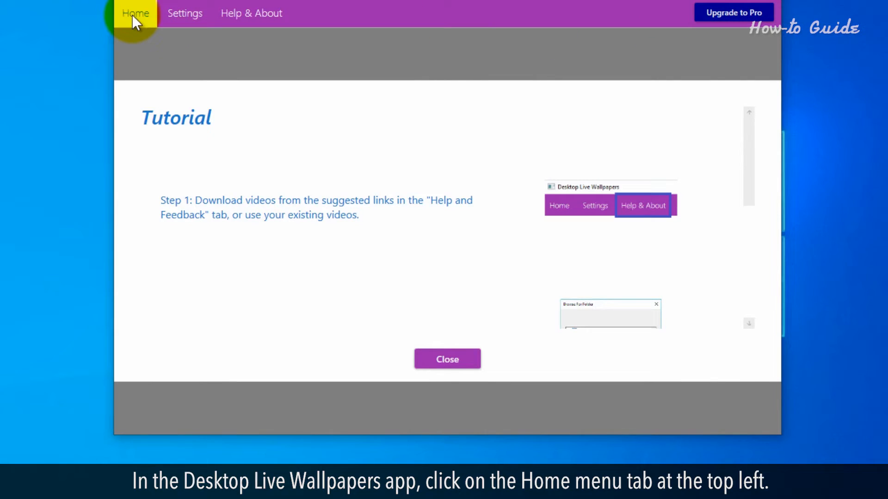
Dismiss the tutorial and load the Videos folder as the wallpaper video source
left_click(135, 13)
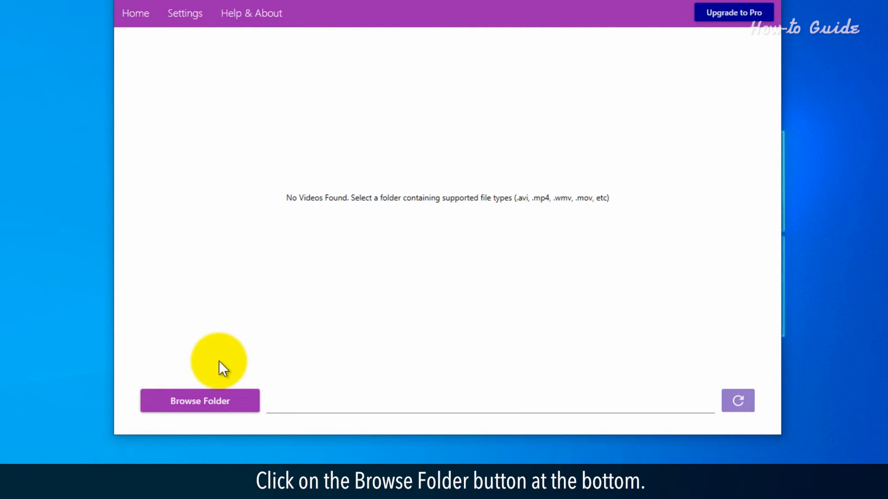
left_click(200, 400)
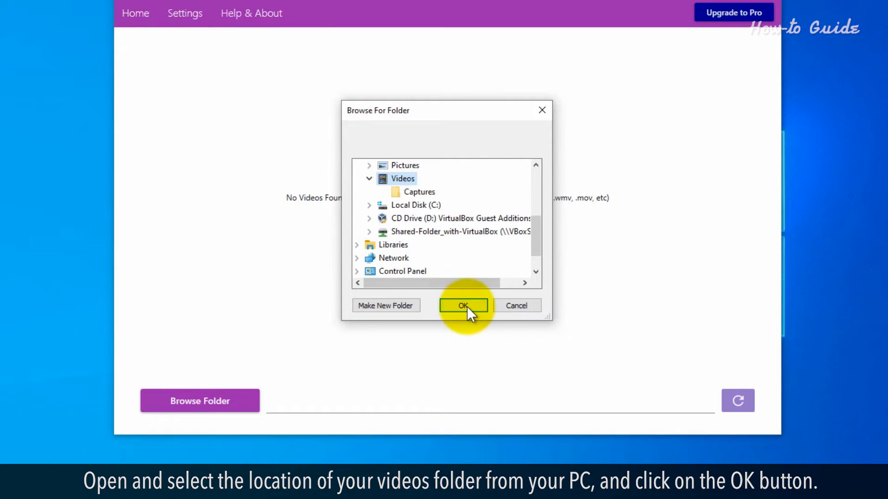
left_click(462, 306)
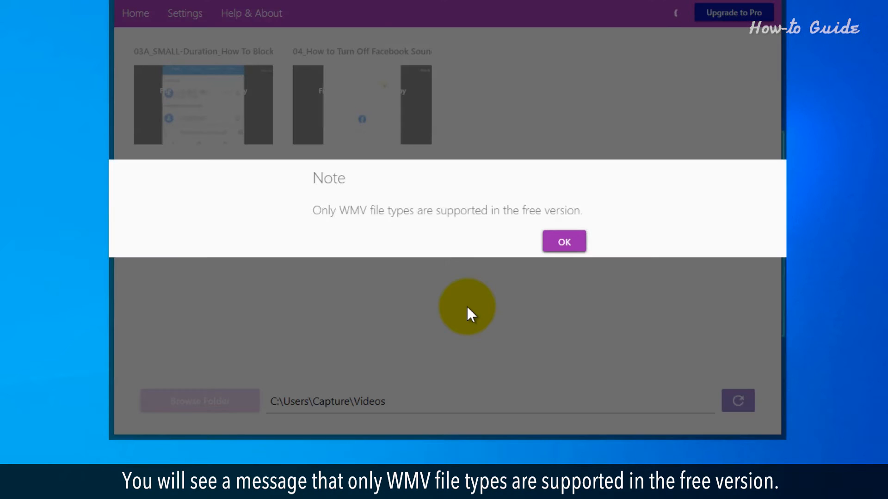
mouse_move(331, 227)
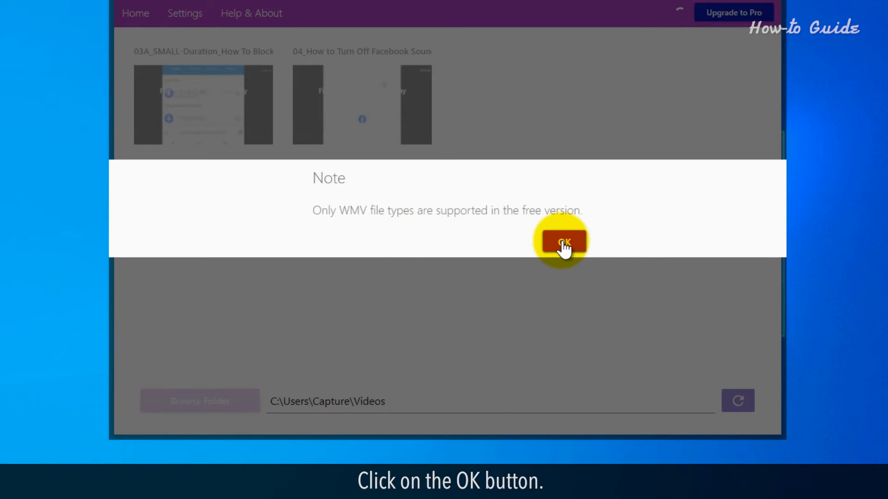
Dismiss the WMV-only note and switch the source to the Captures subfolder of Videos
left_click(562, 242)
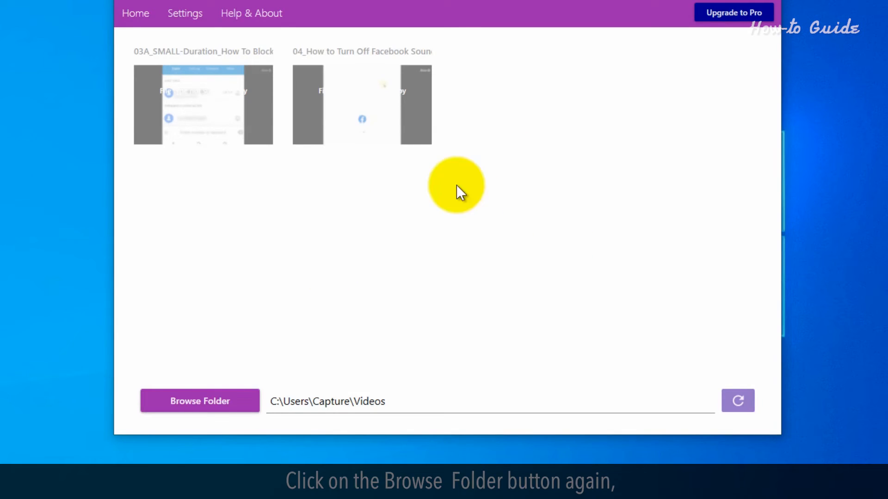
left_click(200, 400)
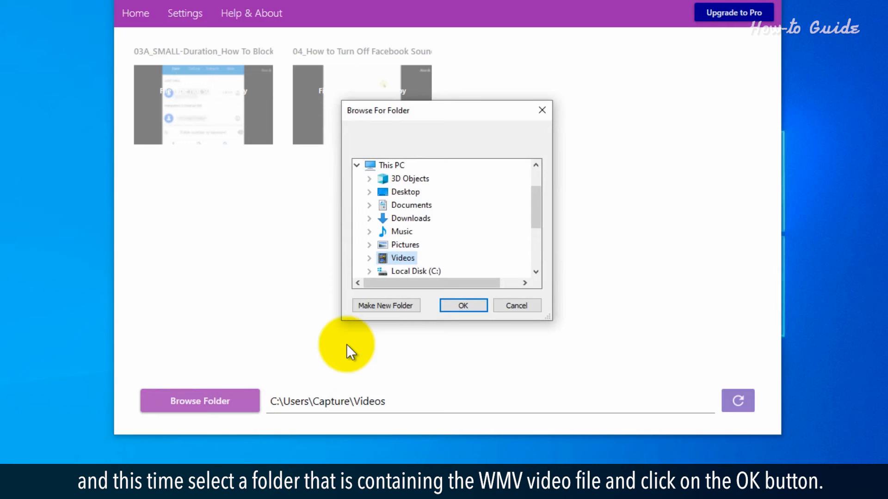
left_click(369, 258)
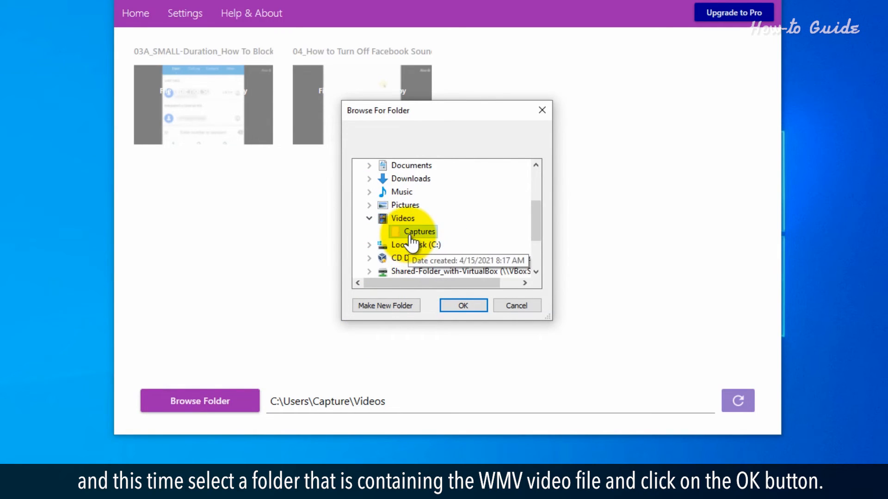
left_click(463, 305)
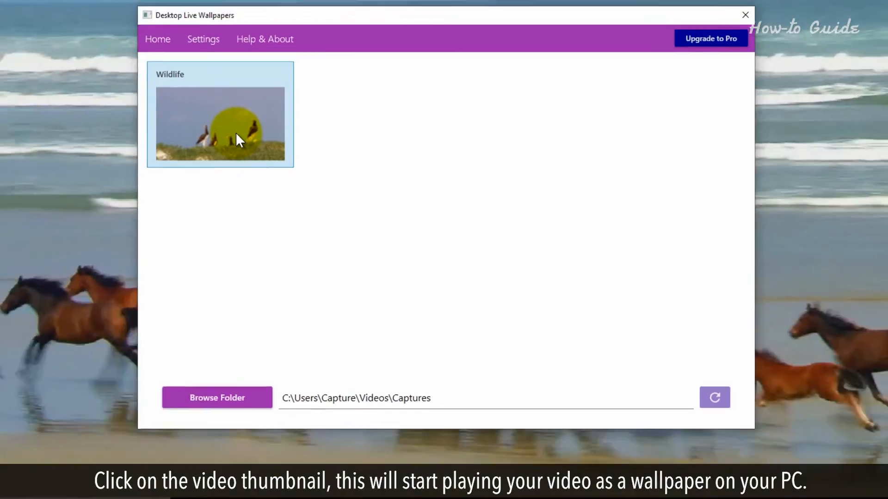
Set the Wildlife video as wallpaper and close the app and Store windows
left_click(220, 123)
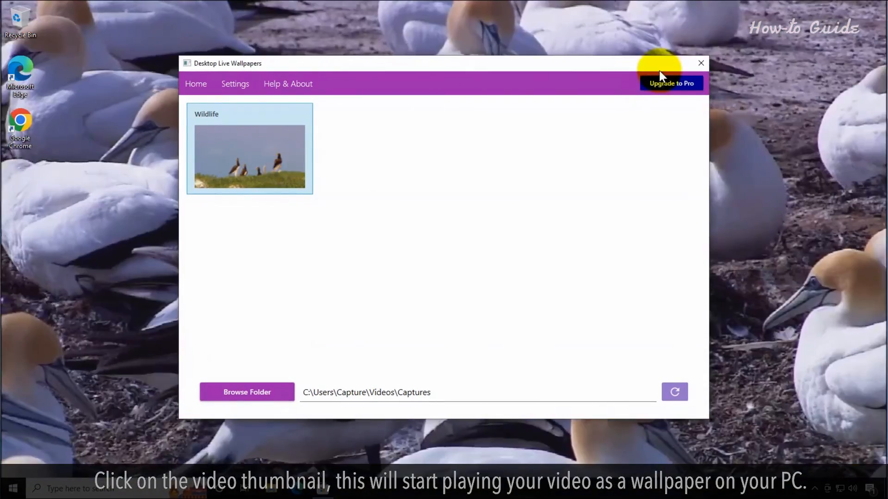
left_click(700, 63)
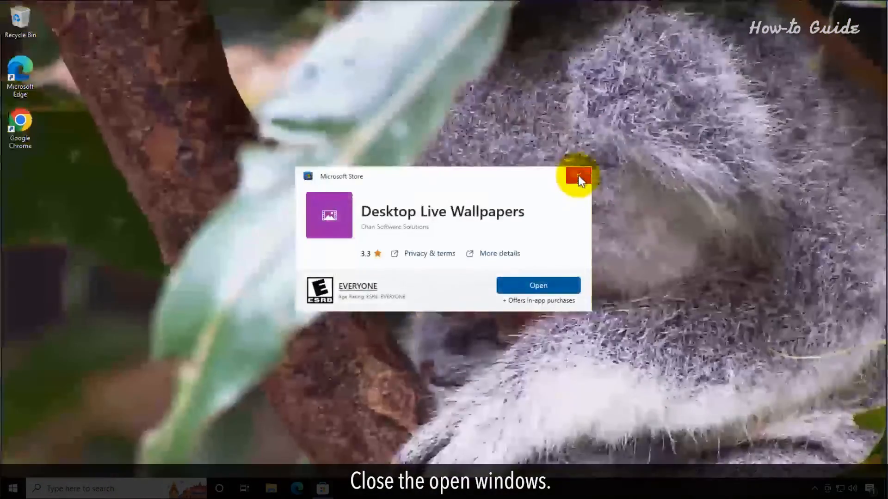
left_click(579, 175)
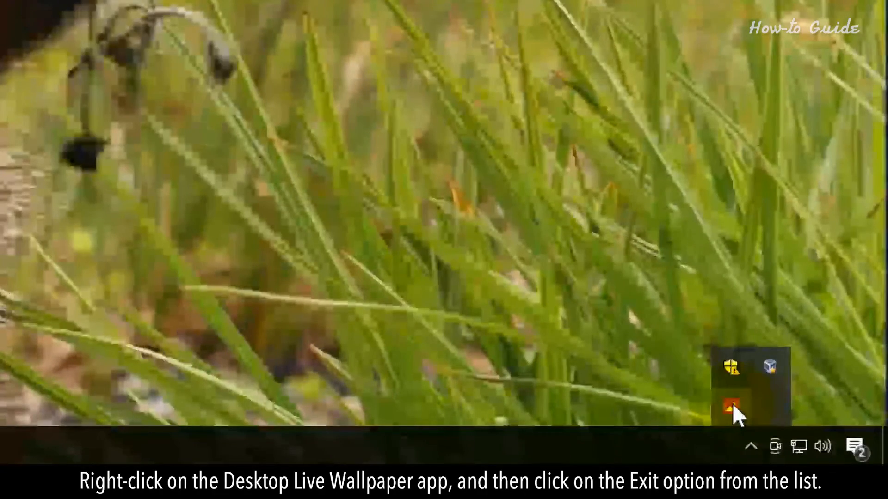
Exit the live wallpaper app completely from its tray icon menu
right_click(731, 405)
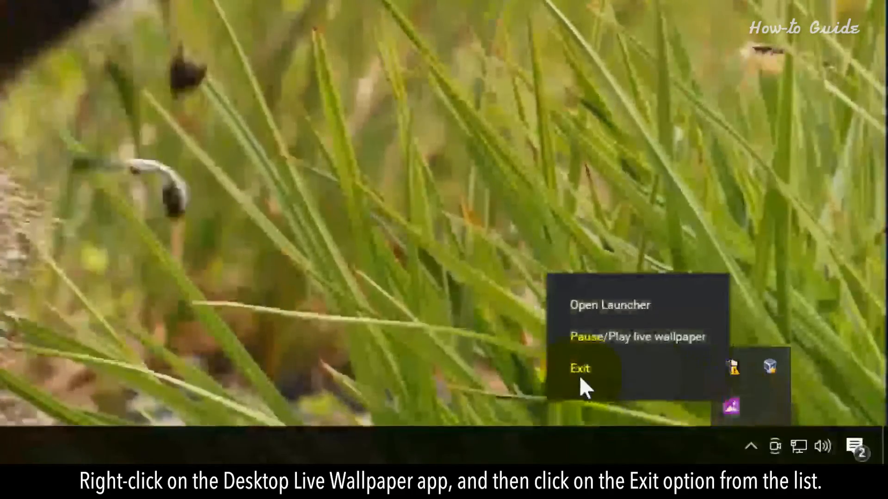
left_click(581, 369)
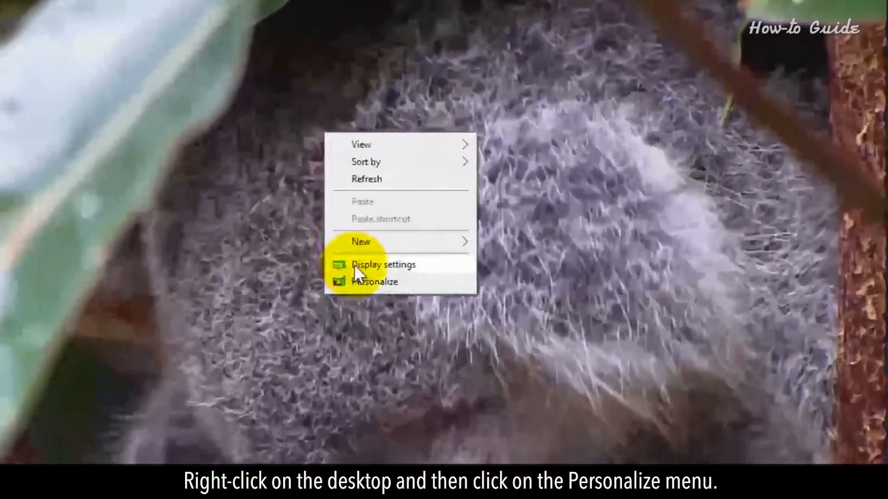
From Personalize > Themes, apply the Windows theme to restore the static wallpaper
left_click(376, 282)
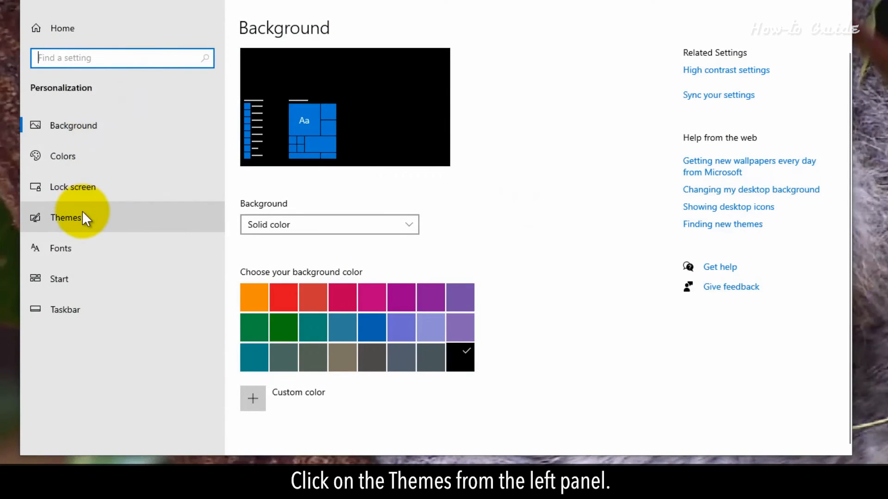
left_click(65, 218)
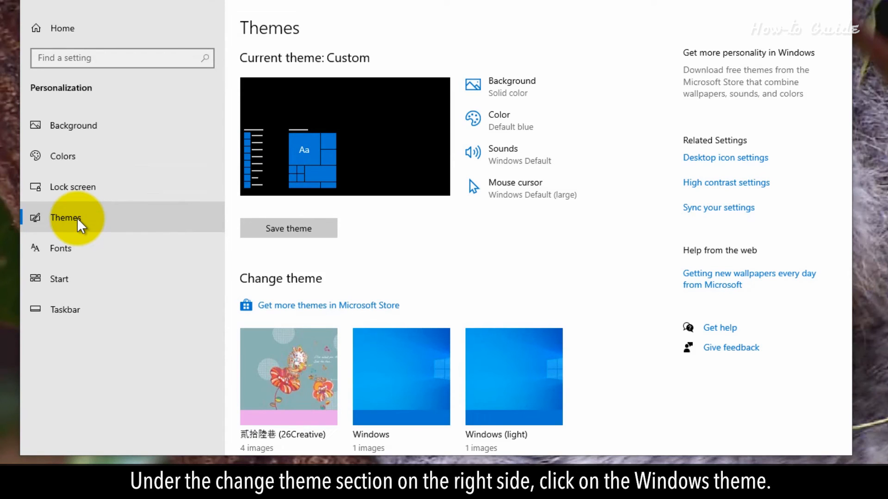
mouse_move(401, 312)
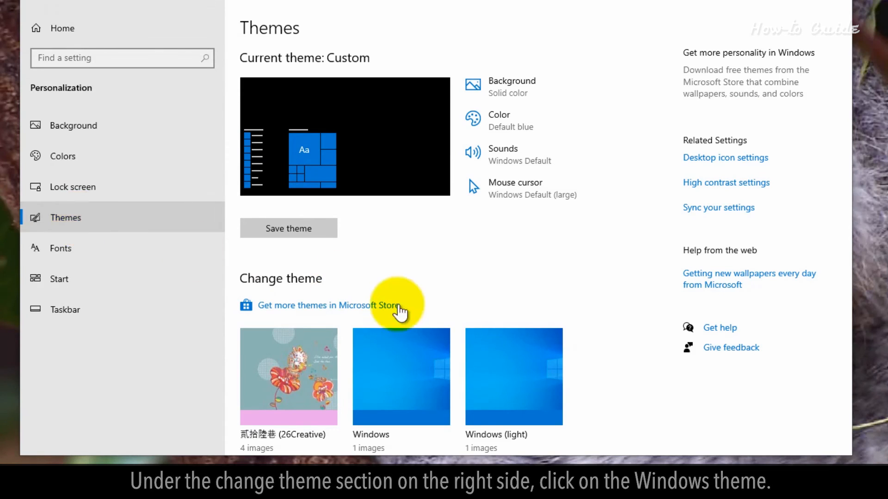
left_click(401, 376)
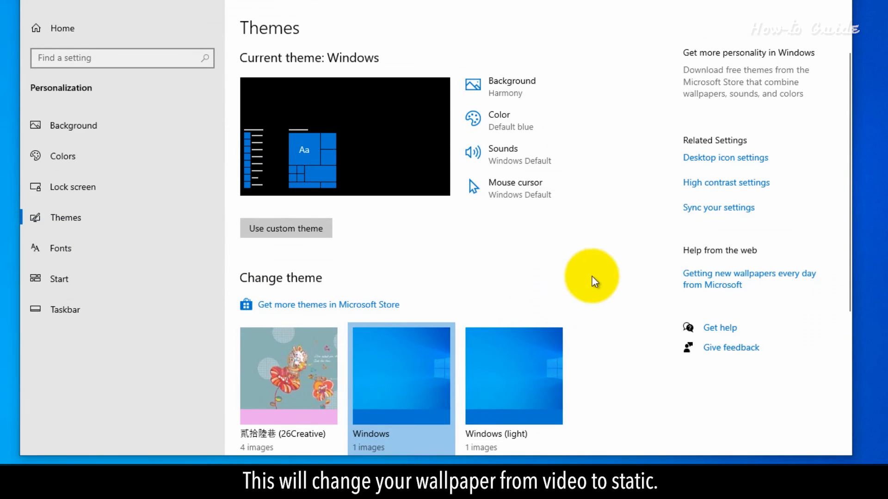